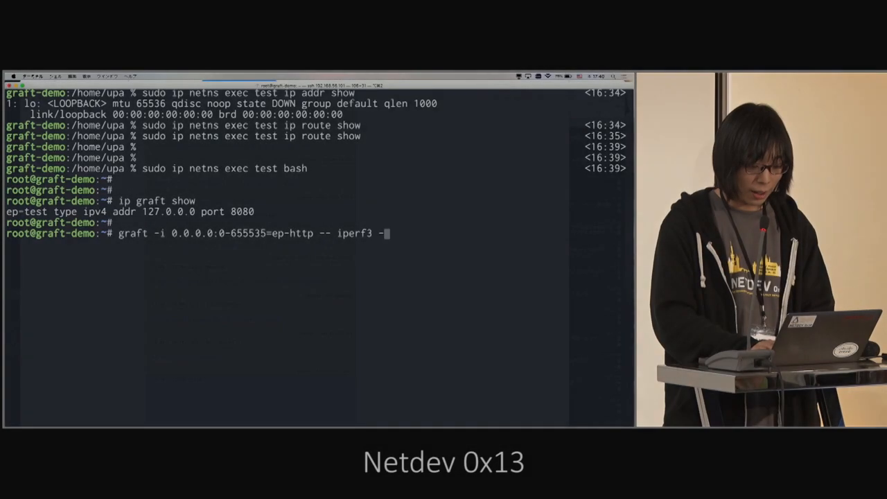
Step: Attempt graft -i 0.0.0.0:0-65553=ep-http -- iperf3 -s -4, check ip graft show, and retarget to ep-test
text(s -4)
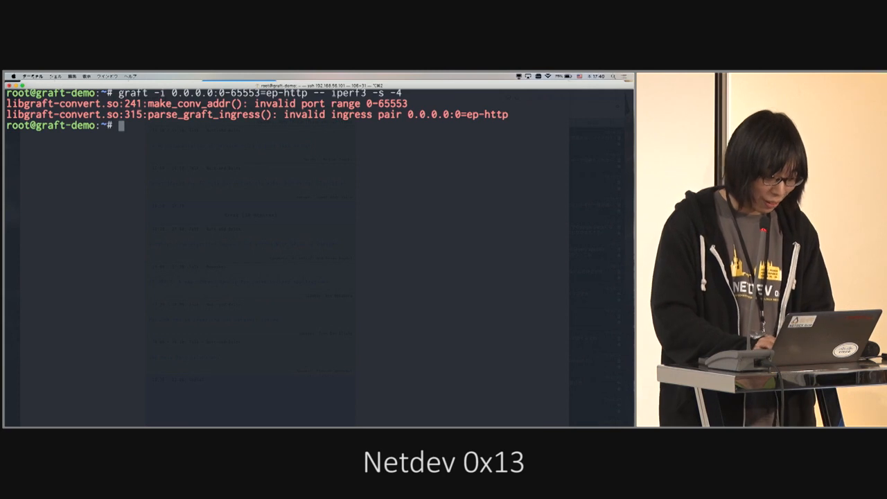
text(graft -i 0.0.0.0:0-65553=ep-http -- iperf3 -s -4)
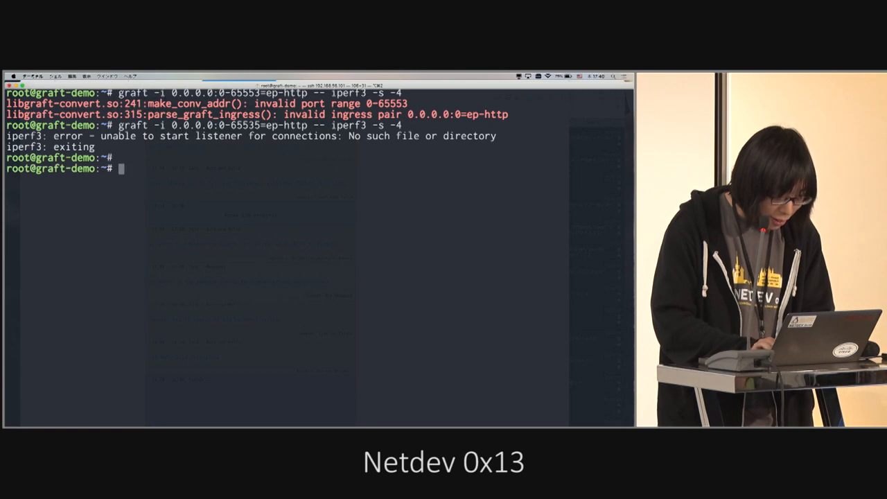
text(ip graft show)
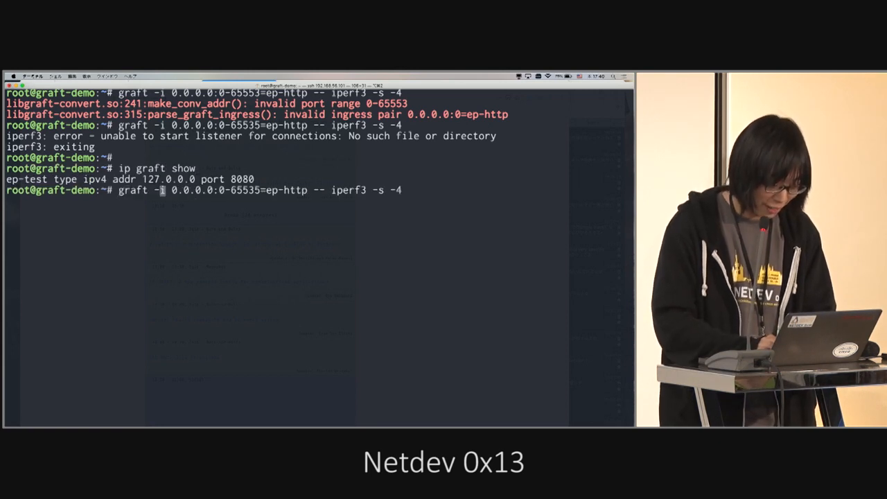
text(ep-test)
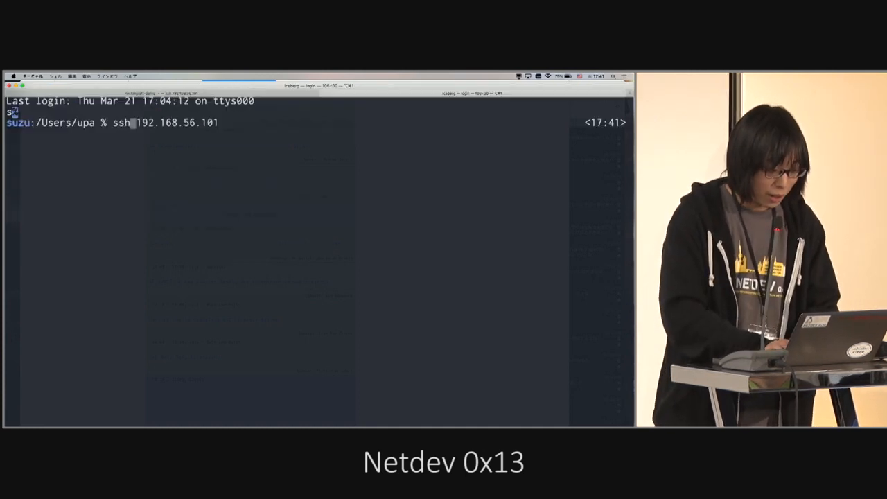
Step: Log in to the demo host 192.168.56.101 and check port 8080 with ss -an | grep 8080
key(Return)
text(l)
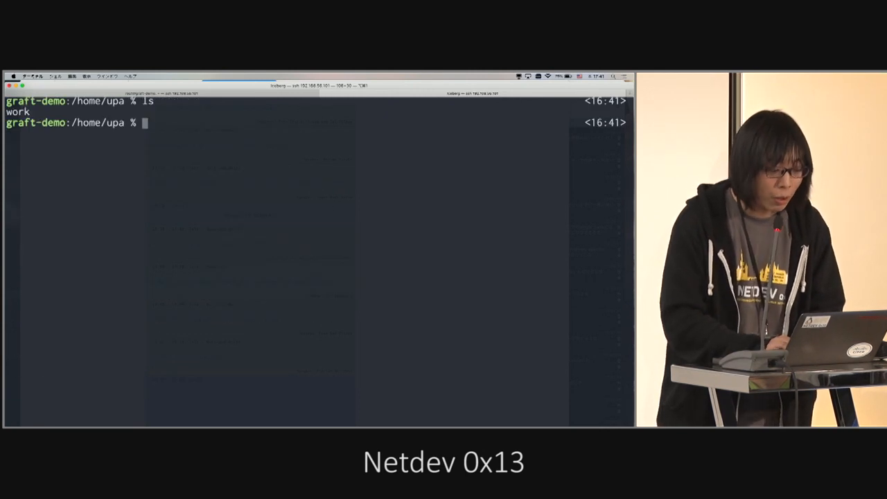
text(ss -an | grep 8080)
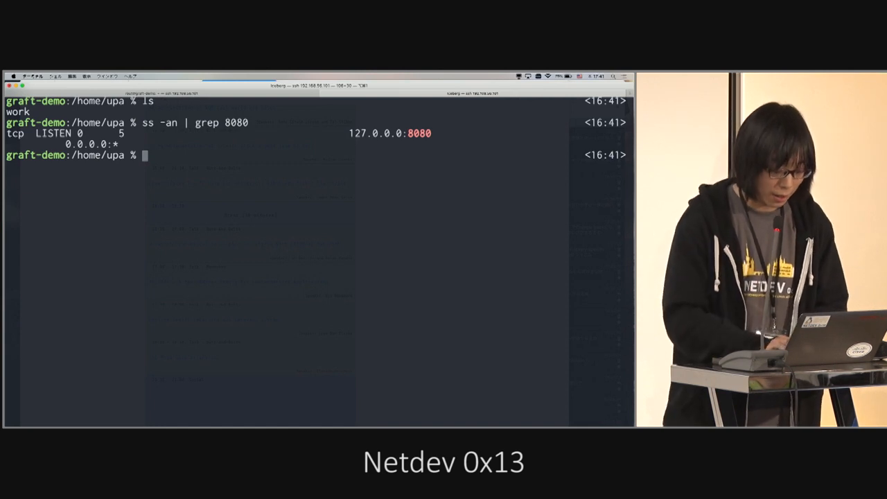
Step: Run an iperf3 client against 127.0.0.1 port 8080, which is refused
text(iperf3 -c)
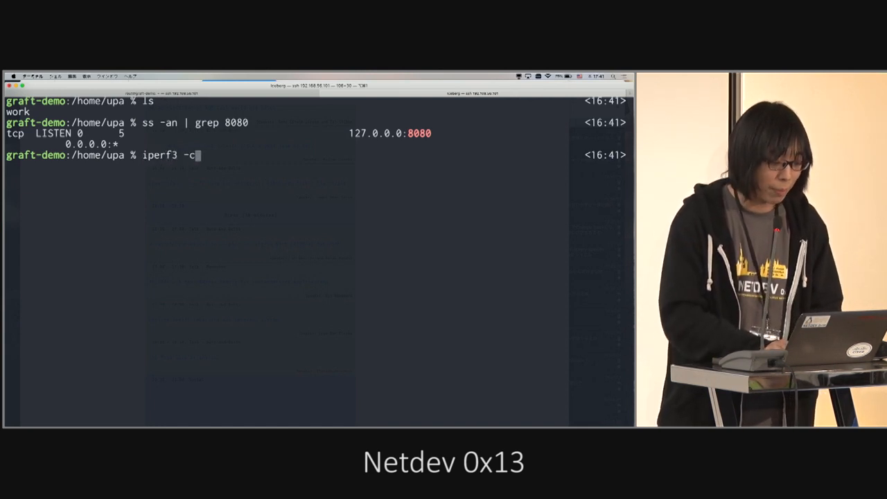
text(127.0.0)
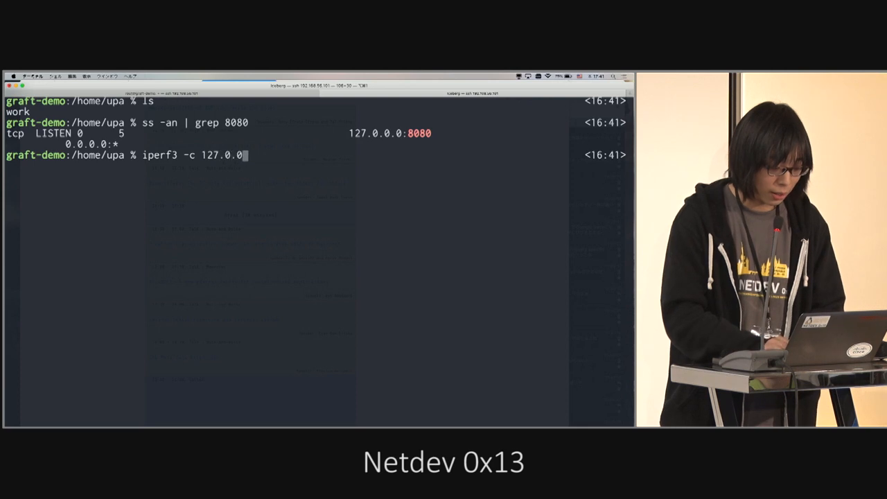
text(1 -p 8080)
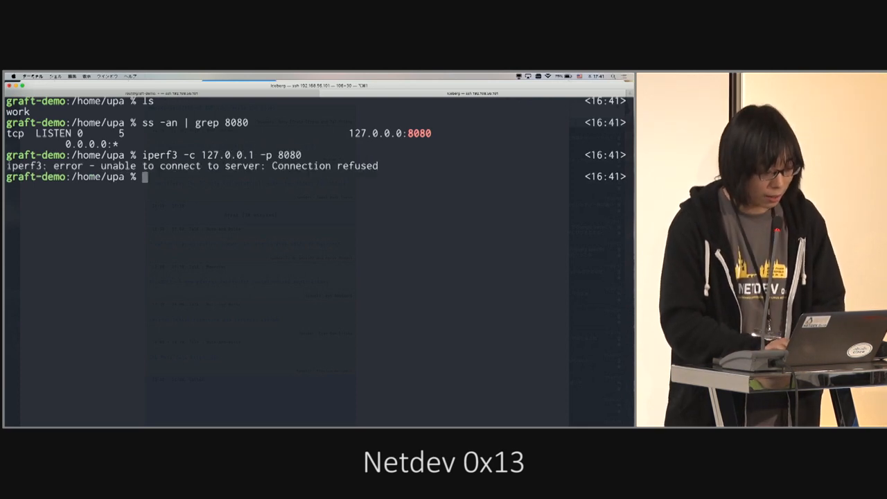
text(iperf3 -c 127.0.0.1 -p 8080)
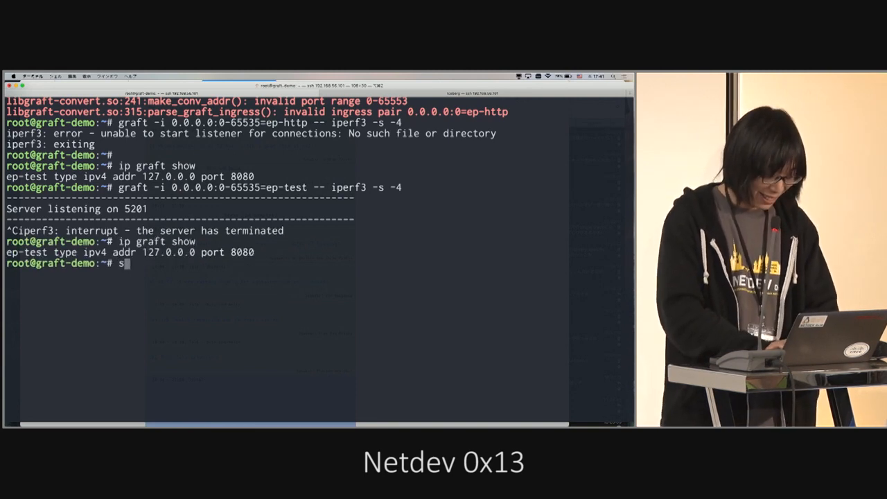
Step: Add endpoint ep-test2 as ipv4 127.0.0.1 port 8081 and delete the old ep-test
text(udo ip graft add ep-test2 type)
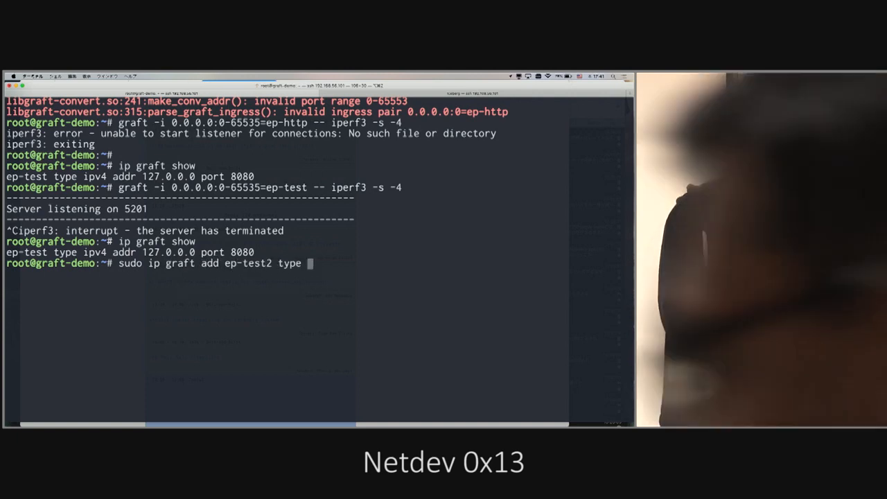
text(ipv4 addr 127.0.0.1 port 8081)
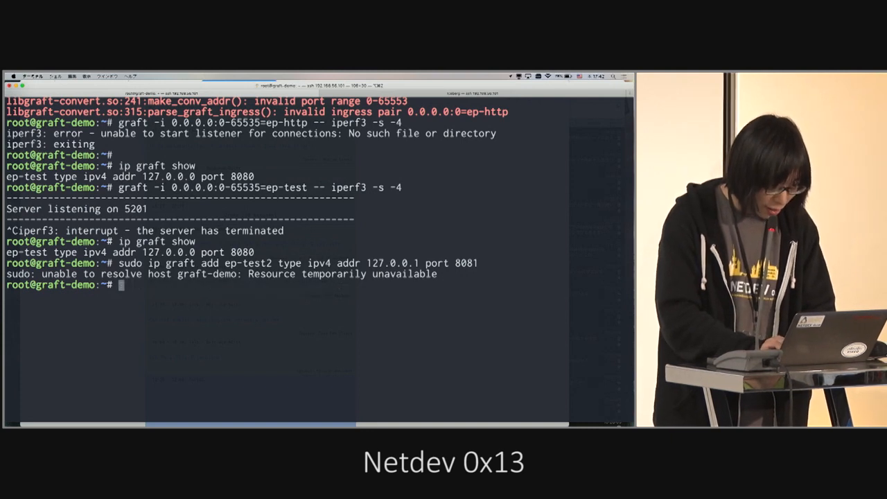
text(sudo ip)
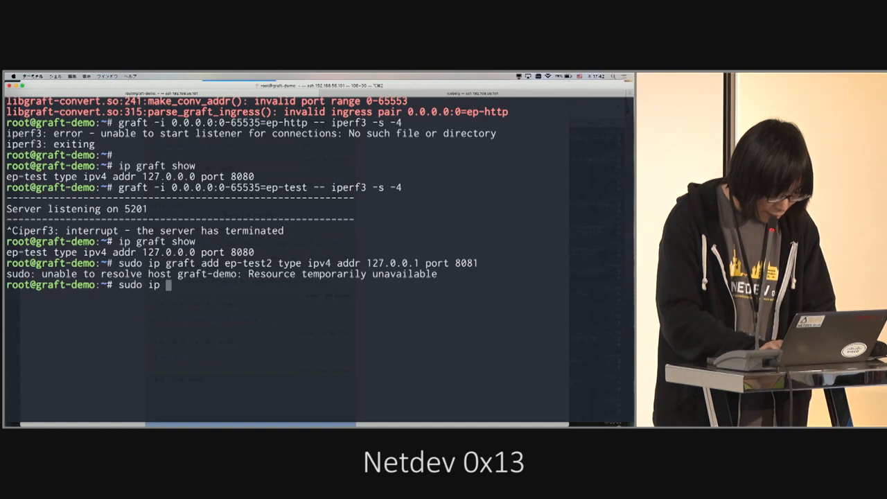
text(ip graft del ep-test)
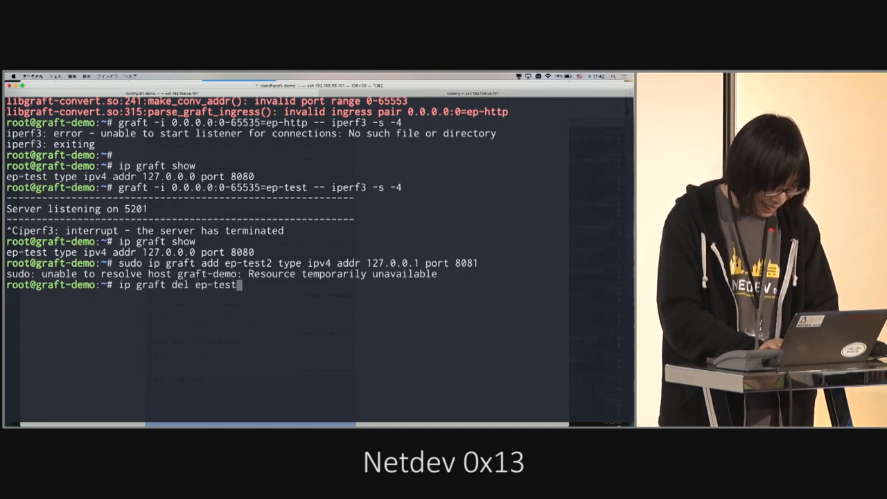
text(ip graft add)
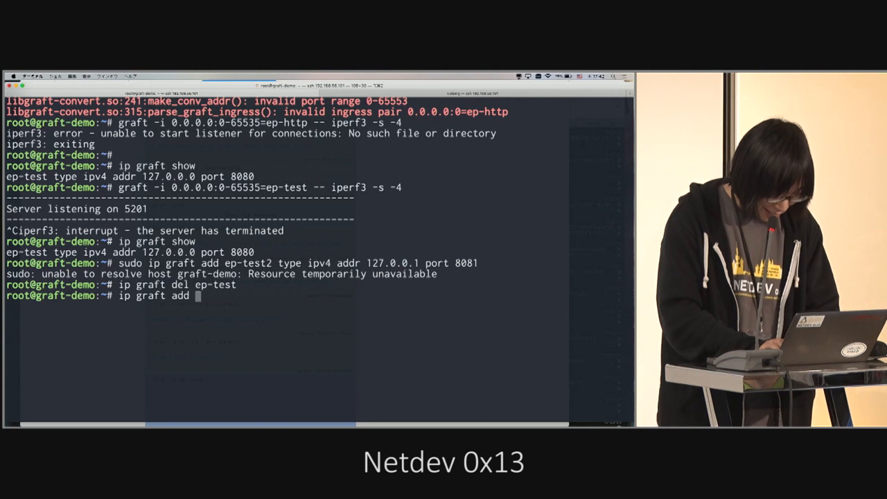
text(sudo ip graft add ep-test2 type ipv4 addr 127.0.0.1 port 8081)
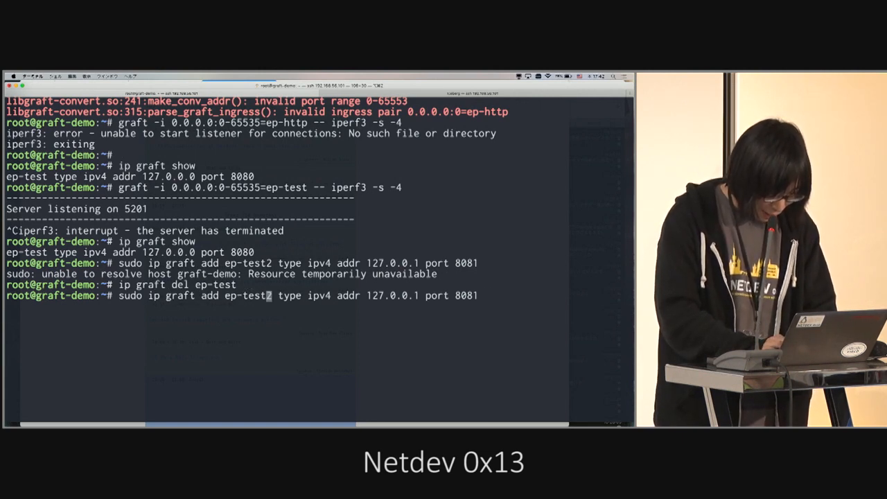
Step: Recreate endpoint ep-test as ipv4 127.0.0.1 port 8080
key(Return)
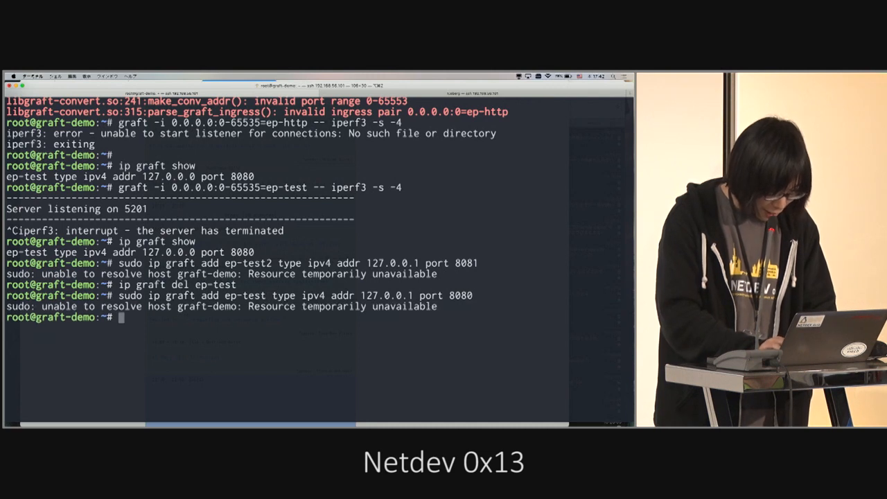
text(sudo ip graft add ep-test type ipv4 addr 127.0.0.1 port 8080)
text(ls)
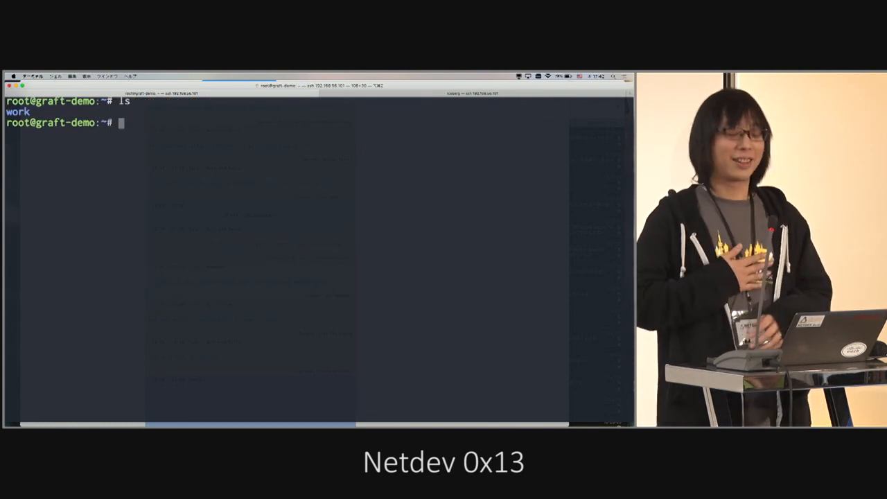
Step: List the endpoints with ip graft show and start a graft command with ingress 0.0.0.0:5201
text(ip graft show)
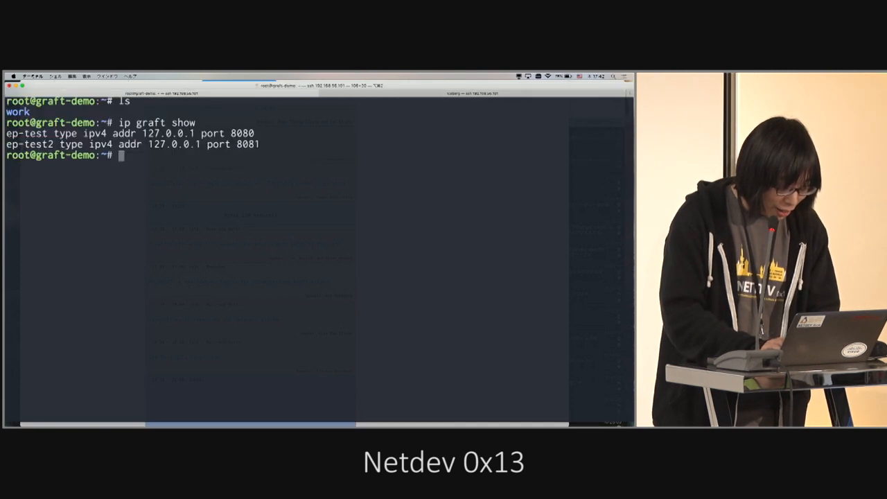
text(graft)
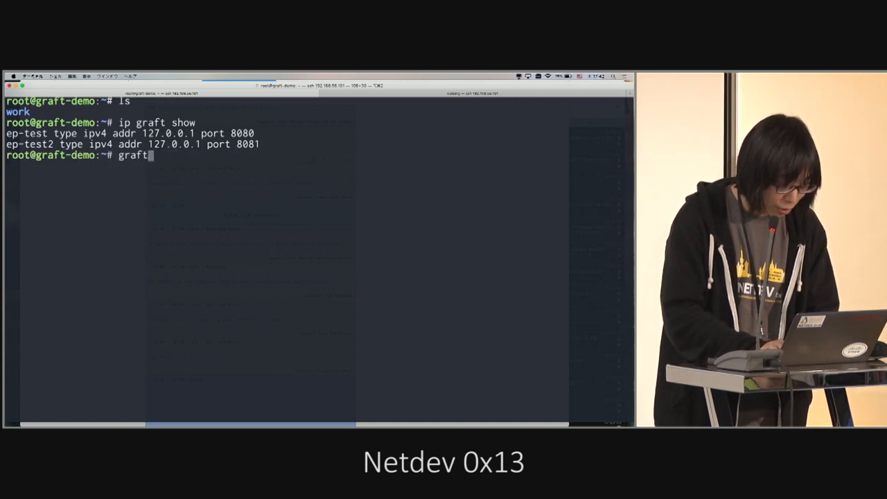
text(-i)
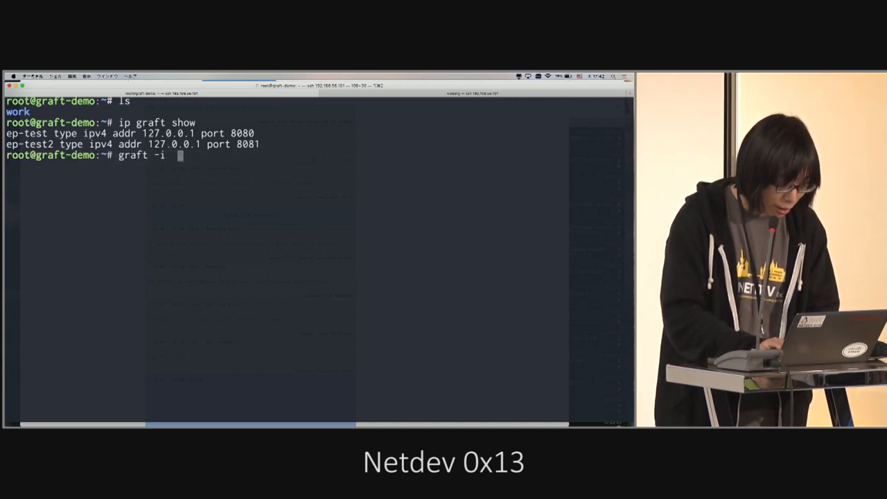
text(0.0.0.0:512)
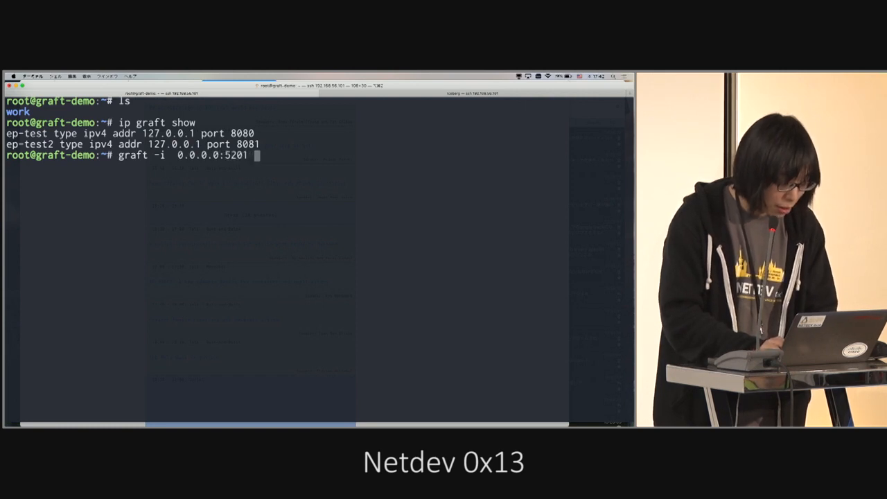
Step: Complete the command as graft -i 0.0.0.0:5201=ep-test -- iperf3 -s -4
text(-- iperf3 -)
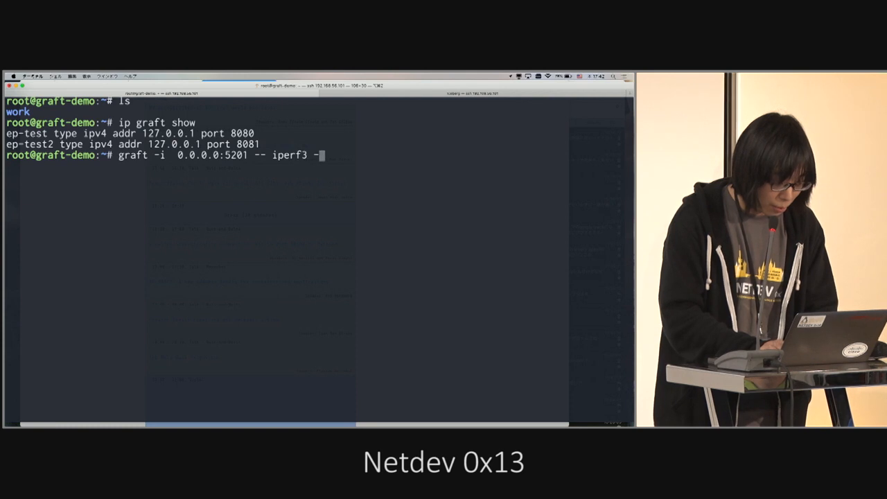
text(s -4)
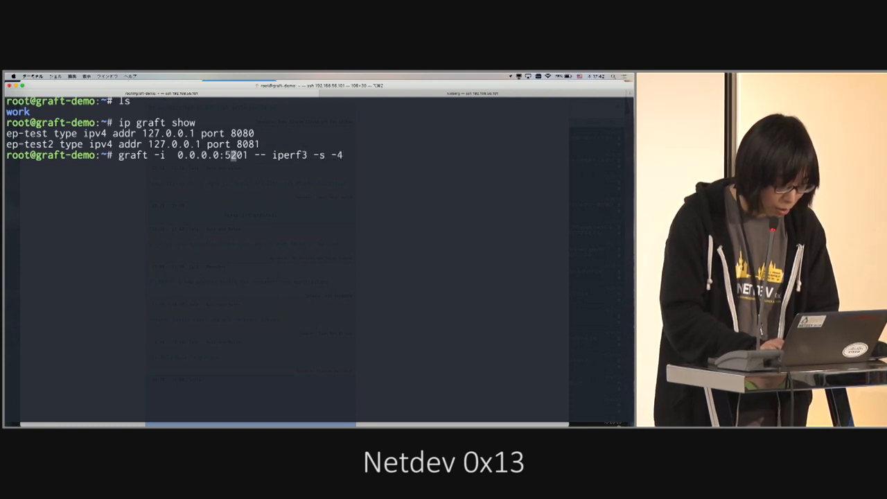
text(=ep-t)
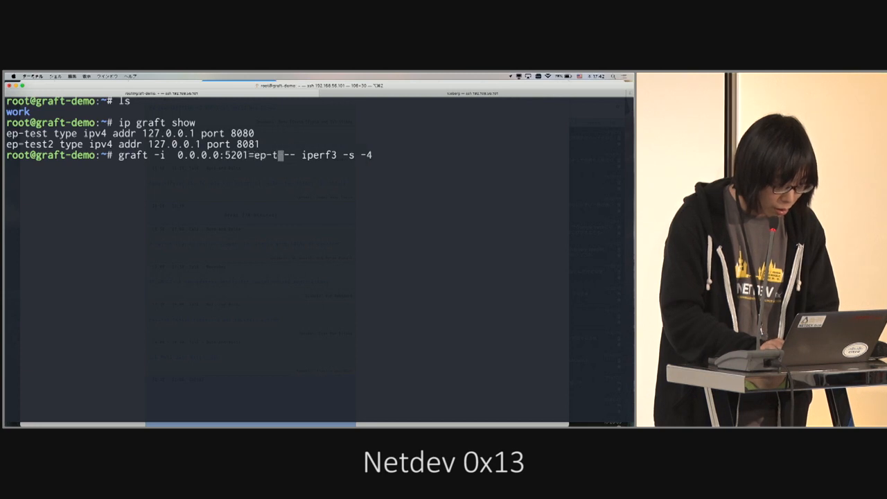